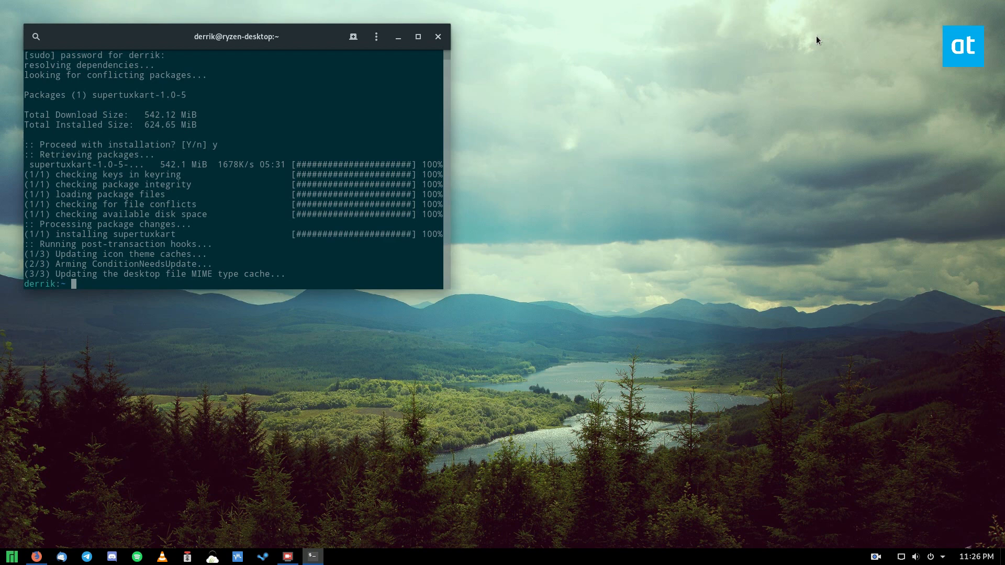
mouse_move(362, 4)
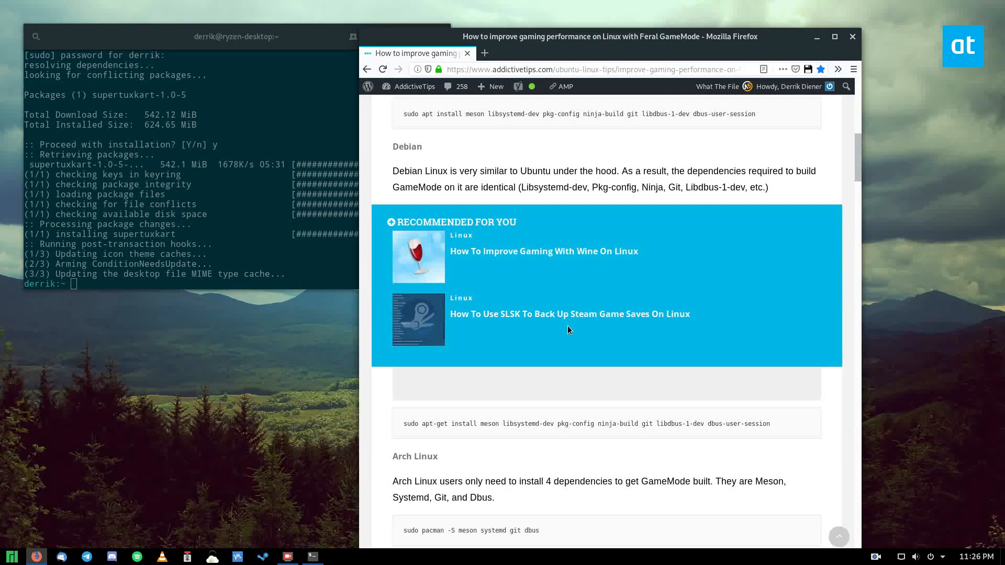
Scroll the GameMode article to the 'Run GameMode on non-Steam games' section with the SuperTuxKart command.
scroll("down", 3)
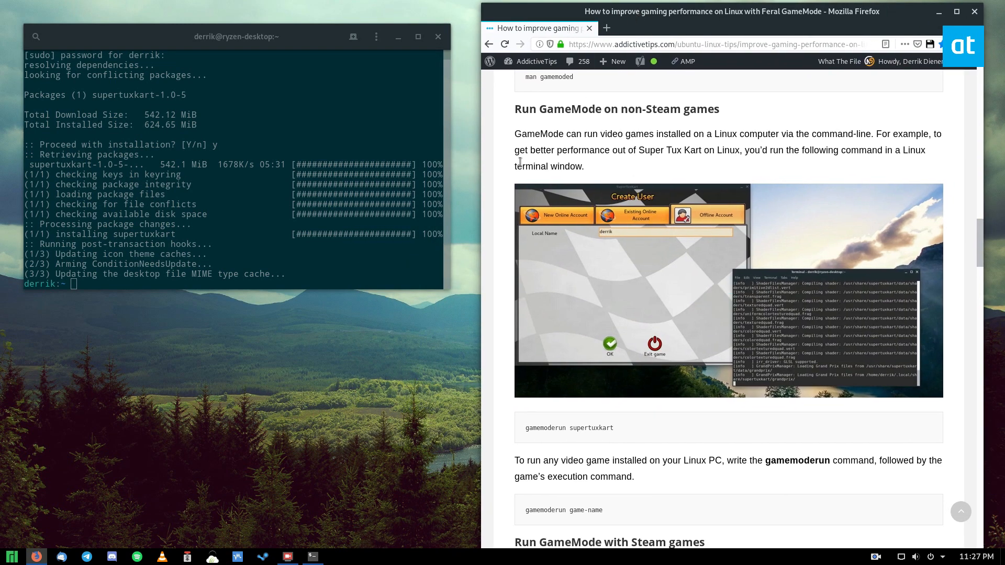
mouse_move(317, 206)
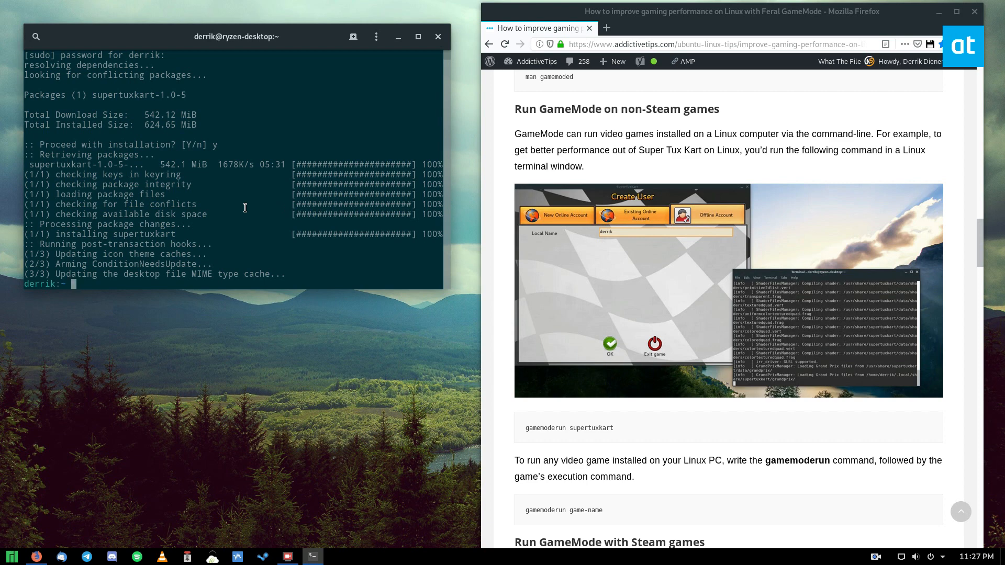
mouse_move(263, 227)
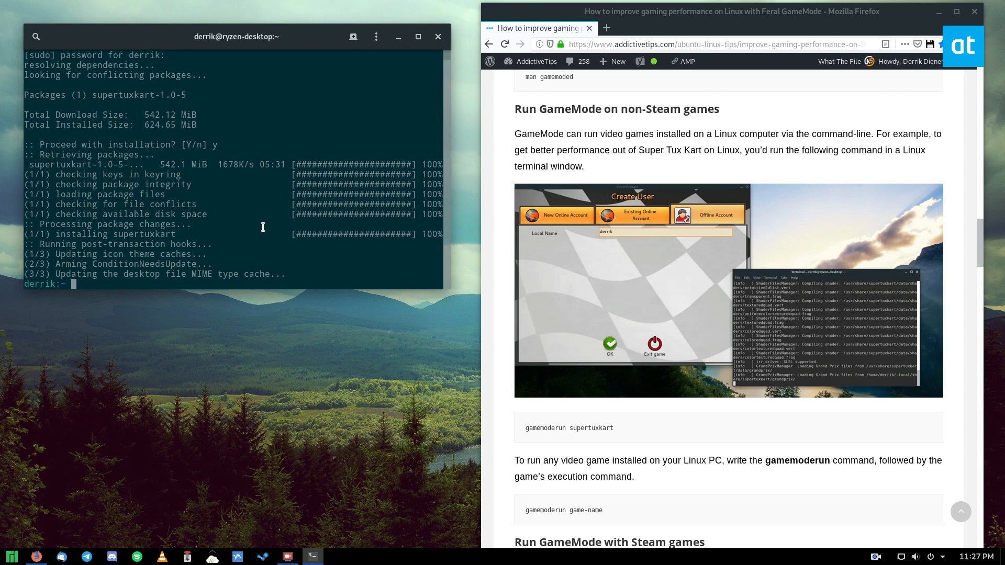
scroll("down", 3)
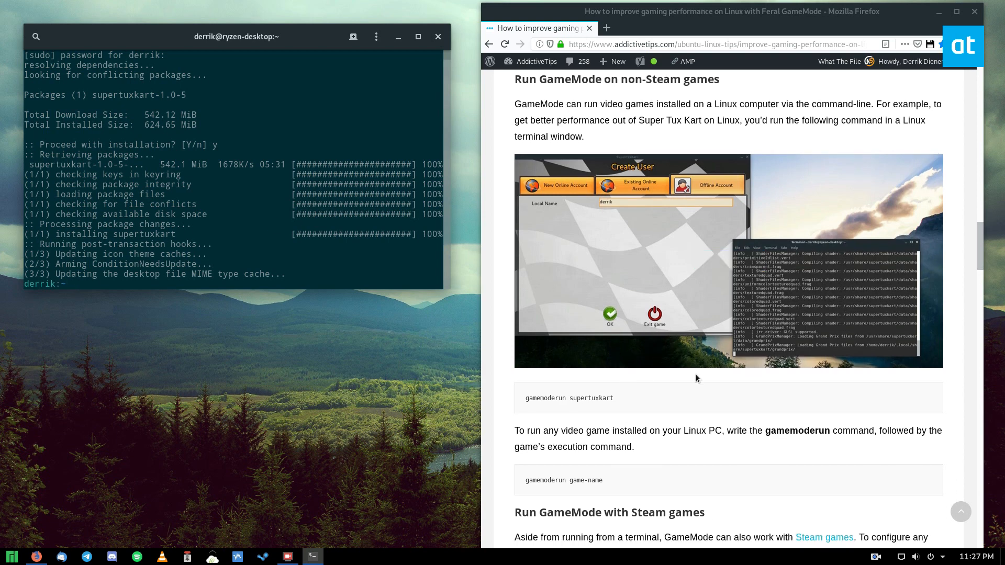
Run 'gamemoderun supertuxkart' in the terminal to launch SuperTuxKart under GameMode.
type("gamem")
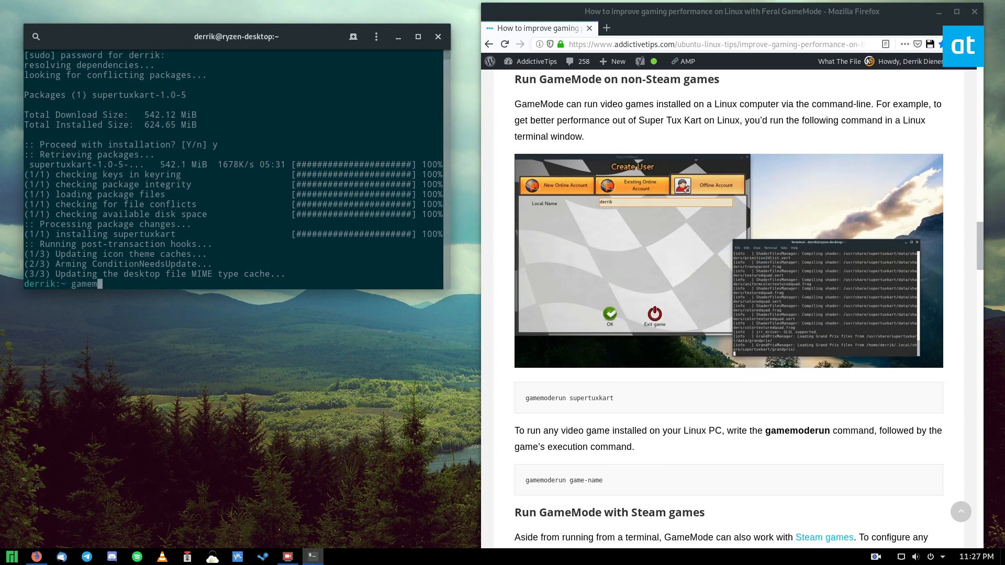
type("oderun supert")
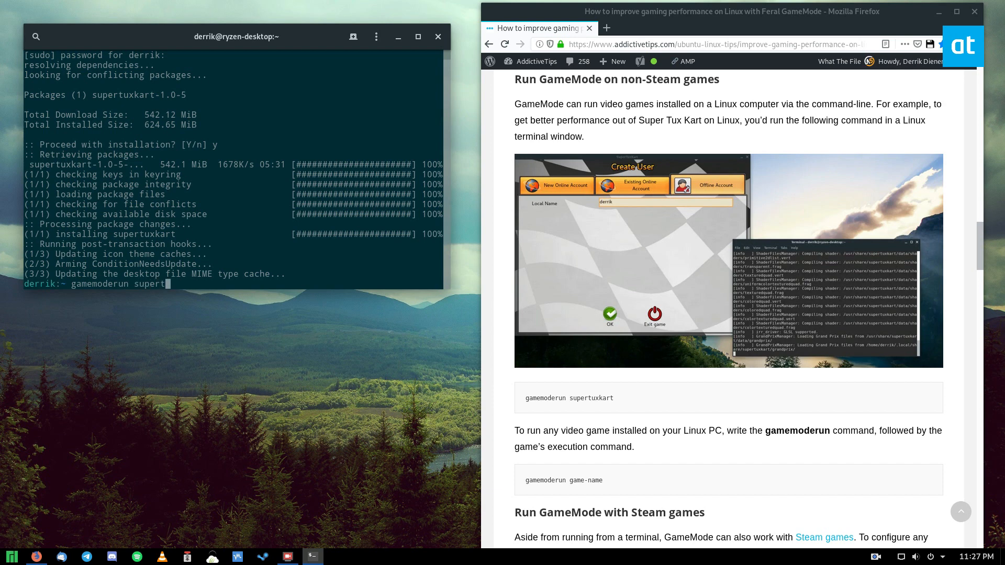
type("uxkart")
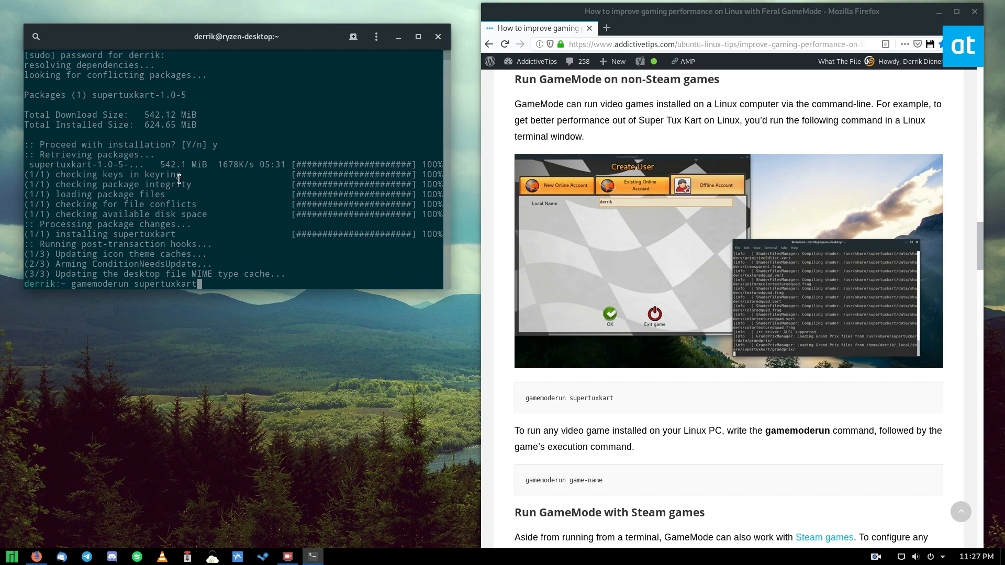
key("Return")
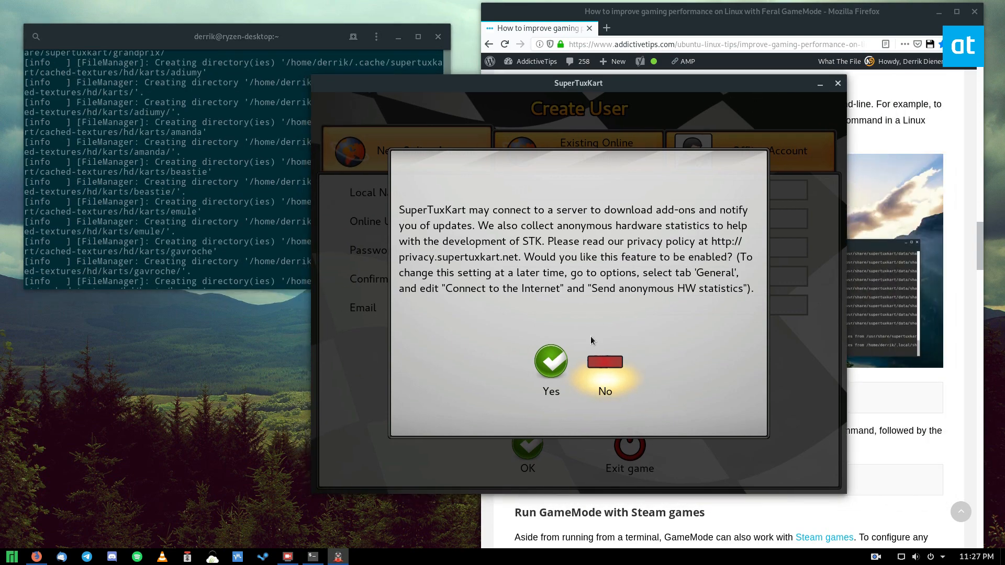
Decline anonymous statistics, confirm the offline profile and begin setting up a new race.
left_click(605, 361)
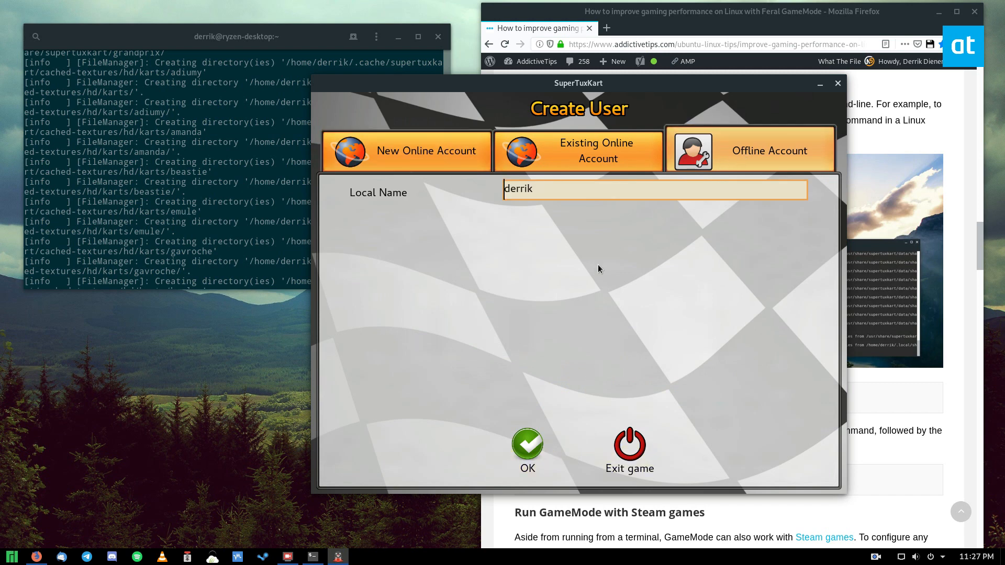
left_click(528, 445)
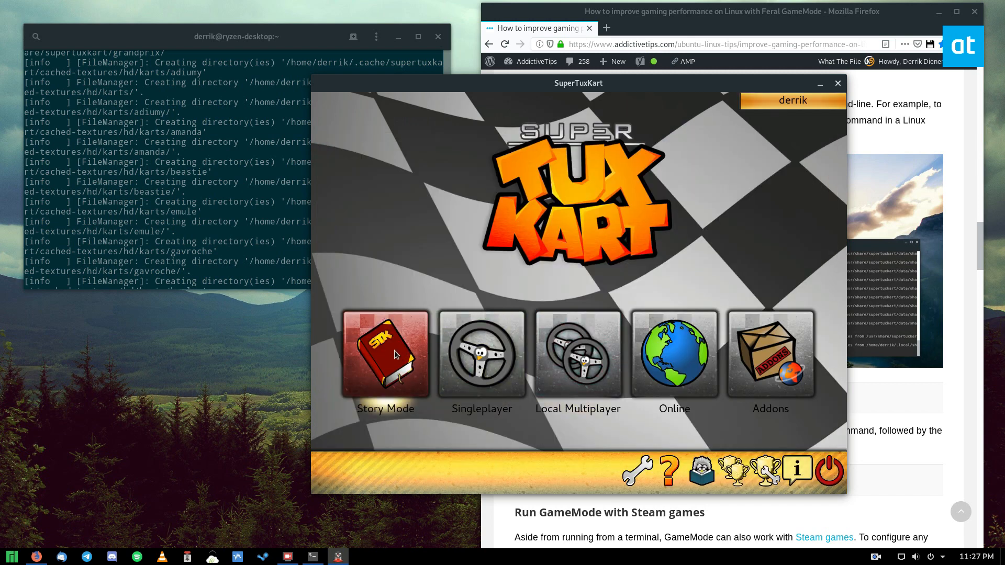
left_click(385, 354)
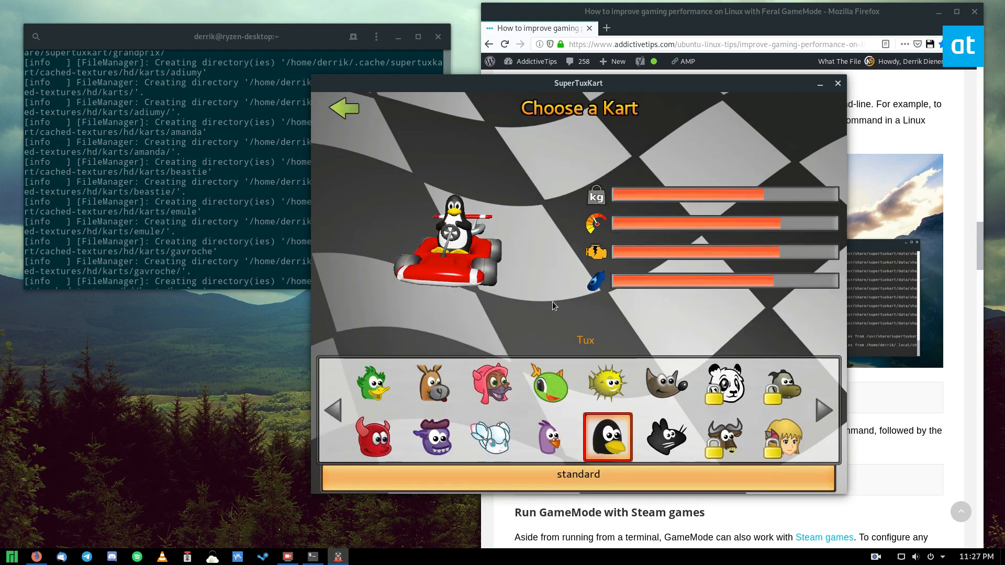
Choose Tux, pick Normal Race and start the race on Antediluvian Abyss.
left_click(607, 438)
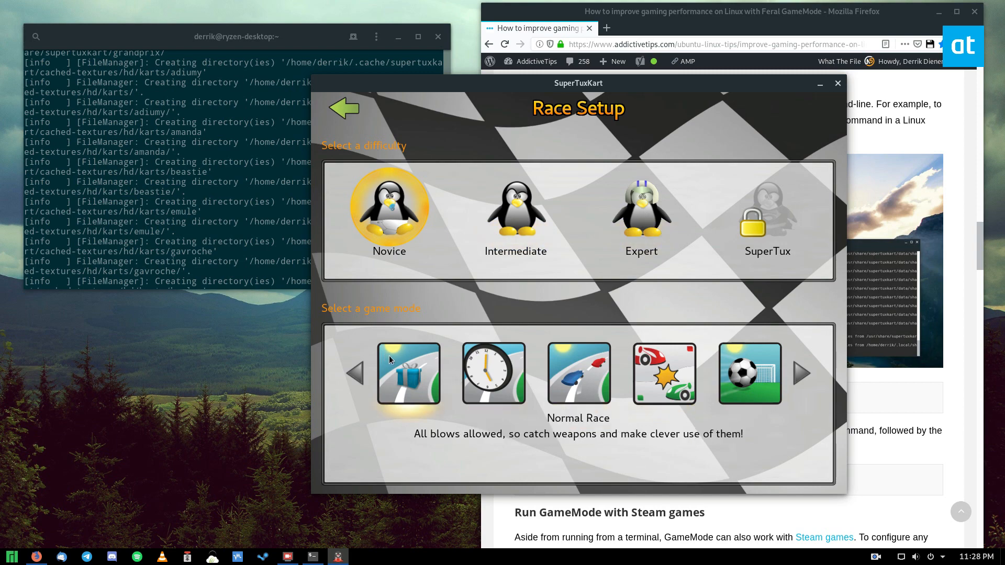
left_click(414, 372)
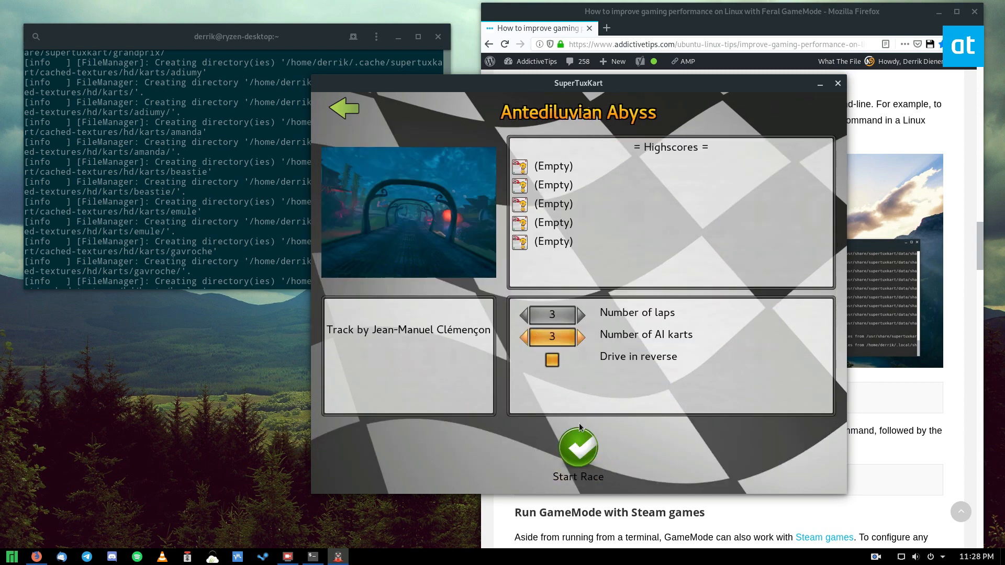
left_click(578, 449)
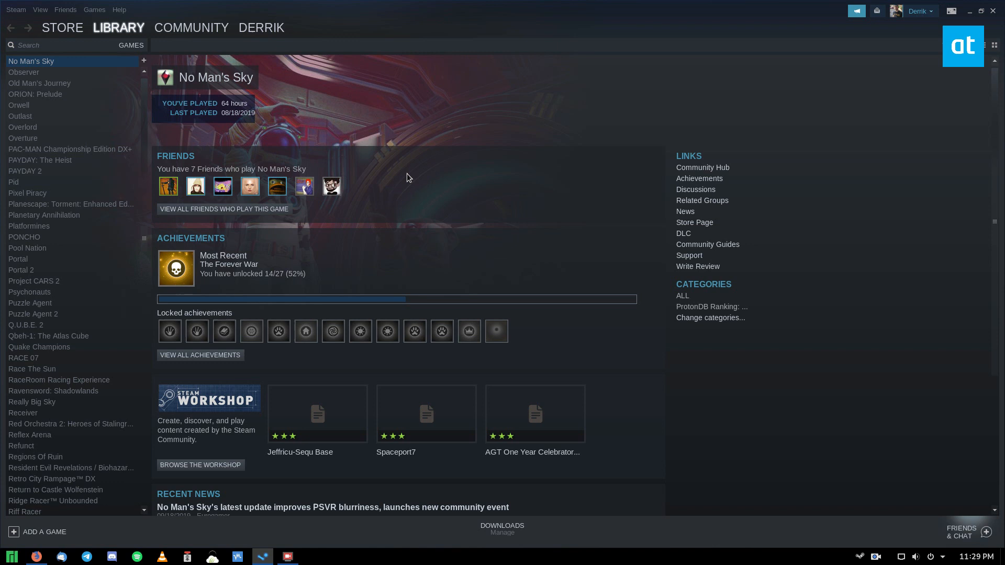
mouse_move(37, 177)
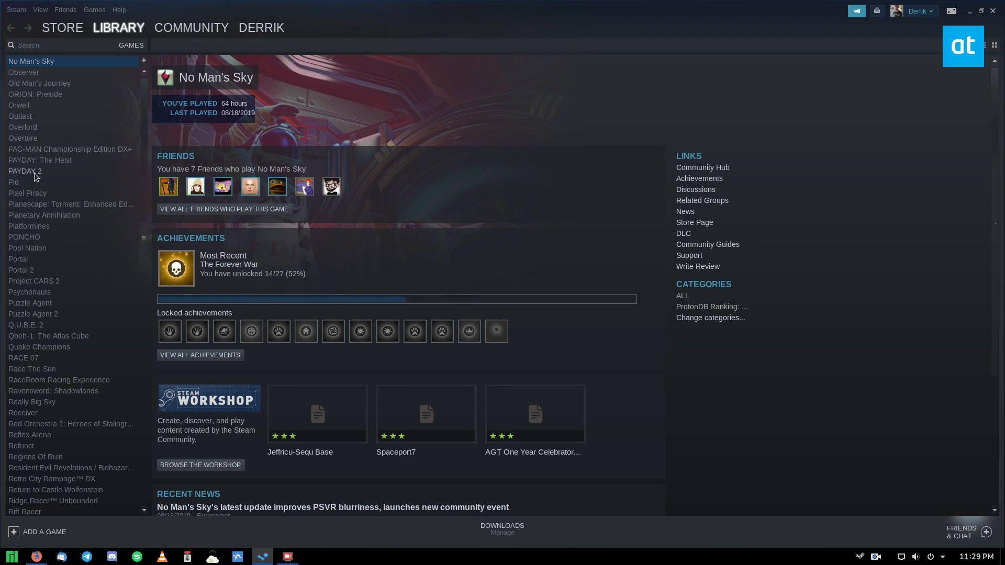
Search the Steam library for 'hollo' and install Hollow Knight.
left_click(131, 45)
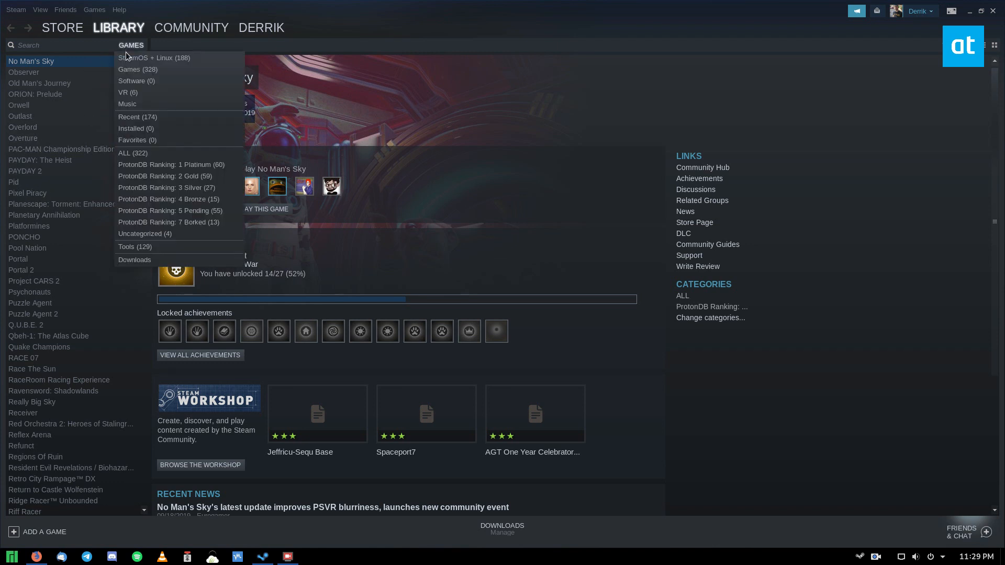
left_click(62, 204)
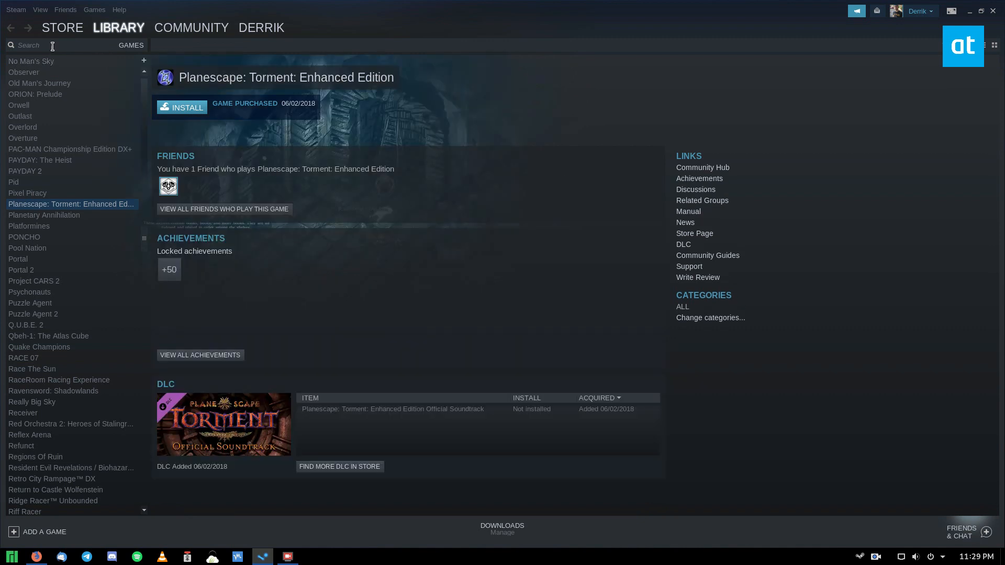
type("hollo")
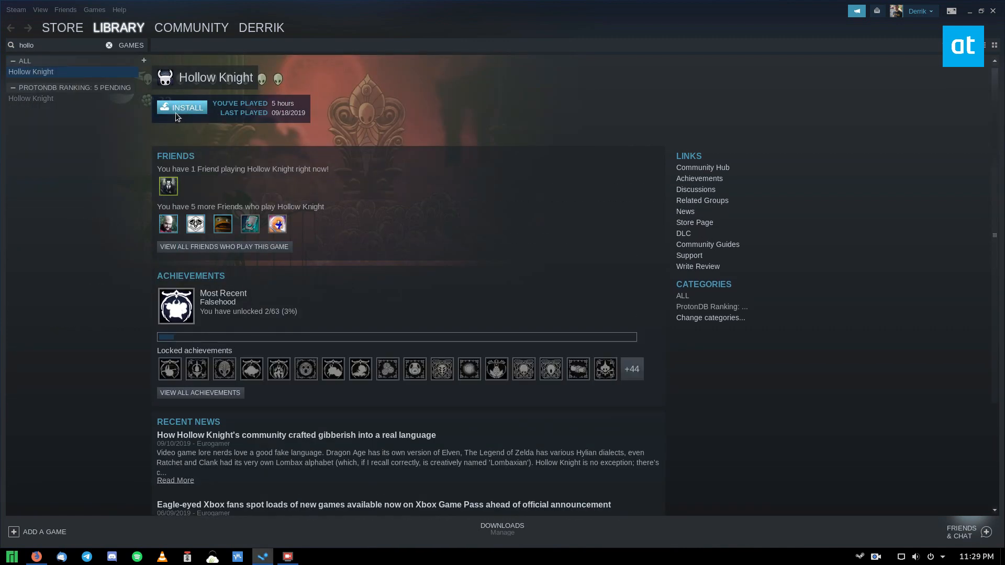
left_click(182, 107)
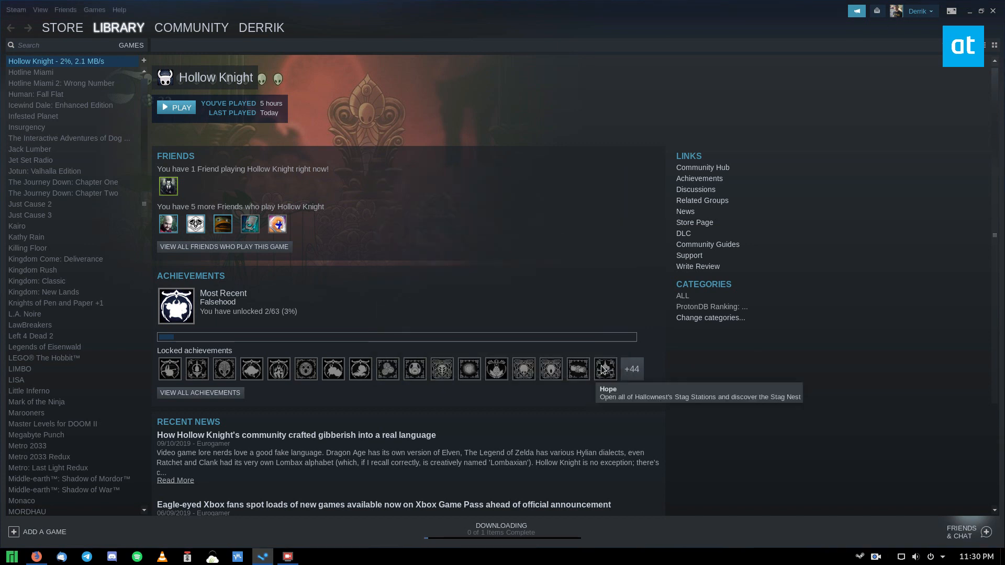
mouse_move(853, 385)
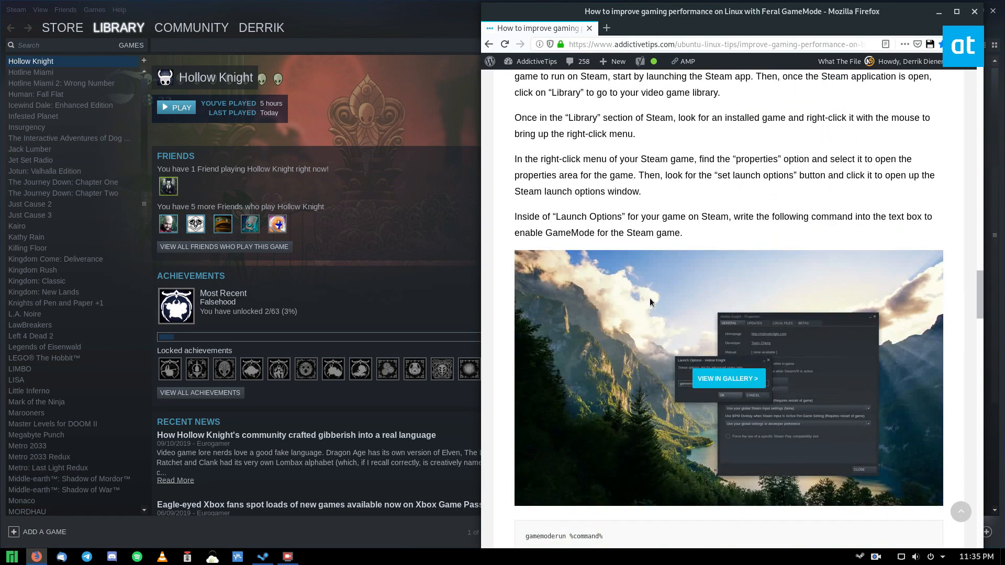
Select and copy the gamemoderun %command% line from the Firefox guide.
scroll("down", 3)
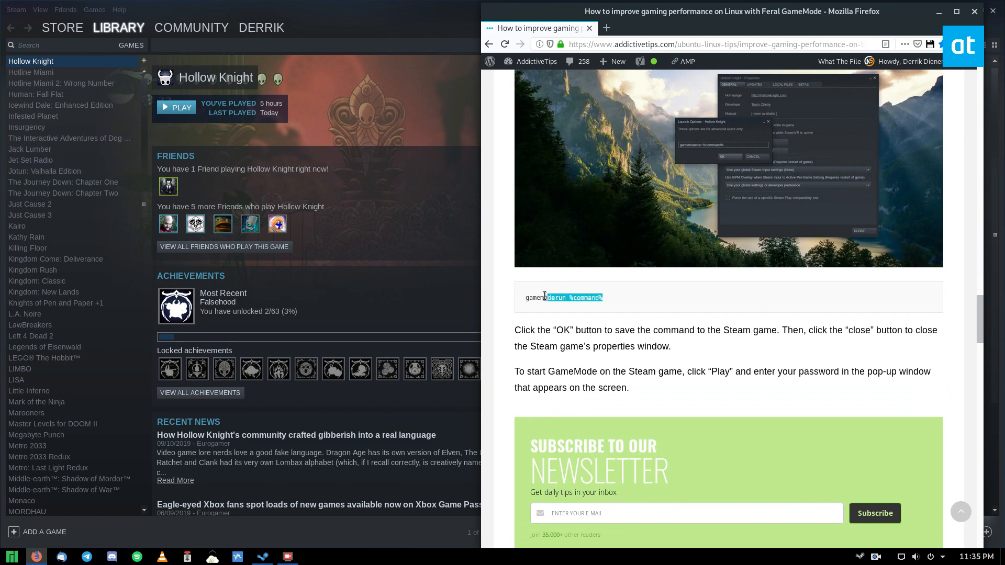
triple_click(563, 297)
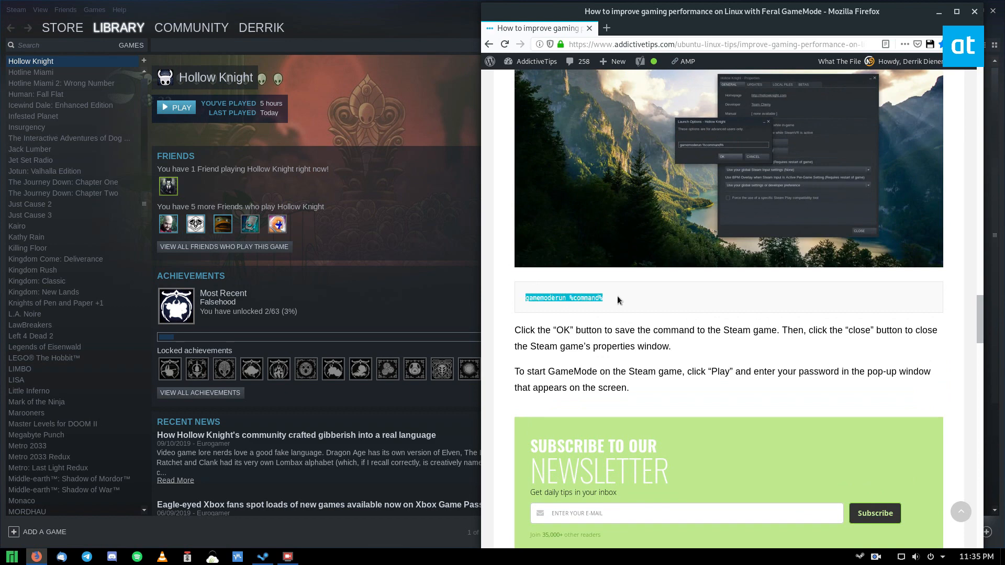
mouse_move(78, 69)
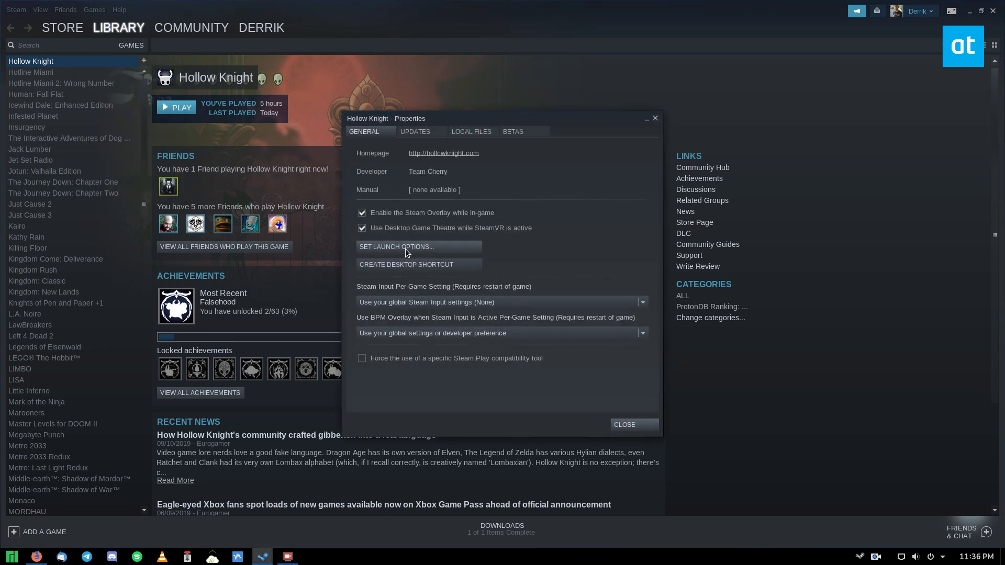
Set gamemoderun %command% as Hollow Knight's launch option and close its properties.
left_click(397, 247)
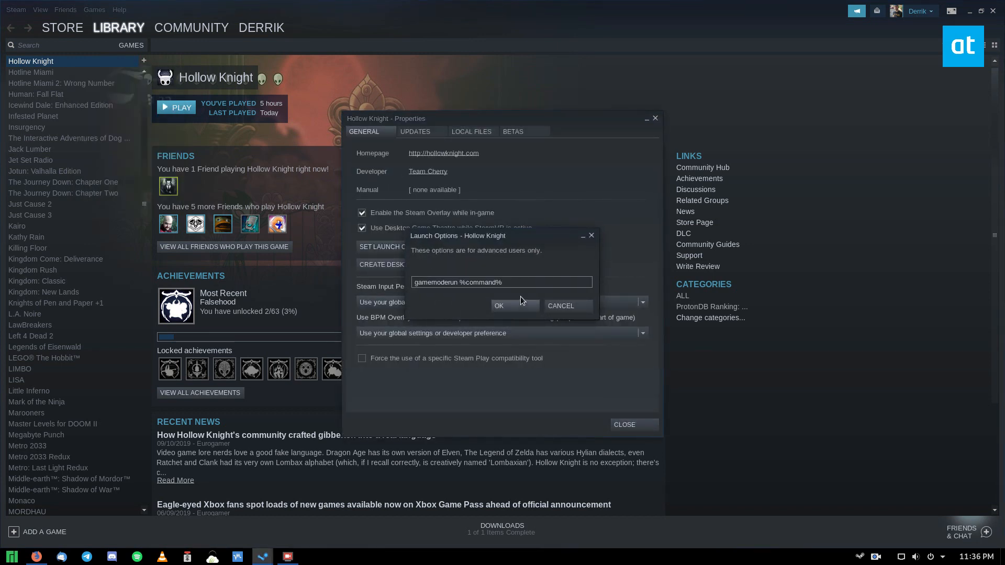
left_click(498, 306)
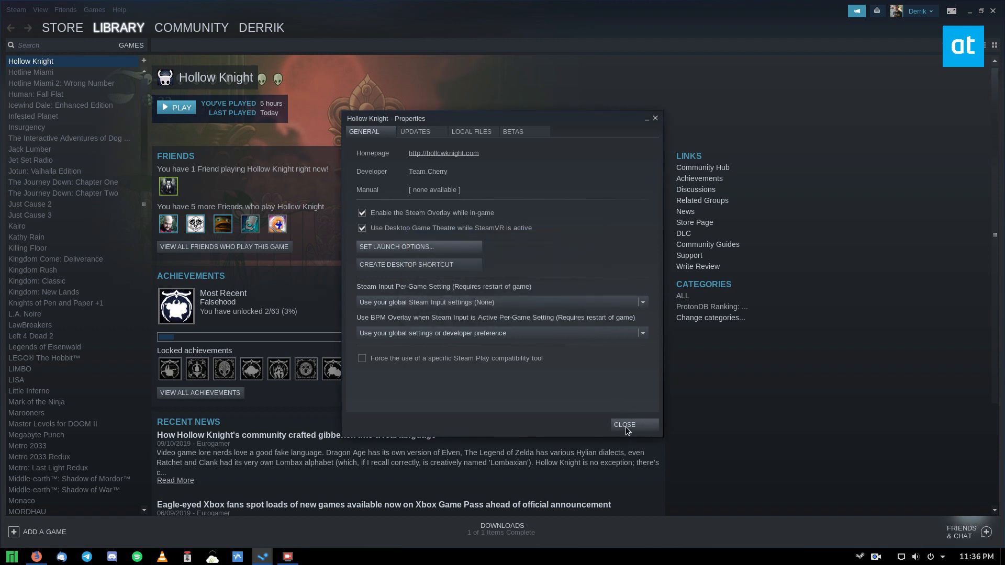
left_click(624, 425)
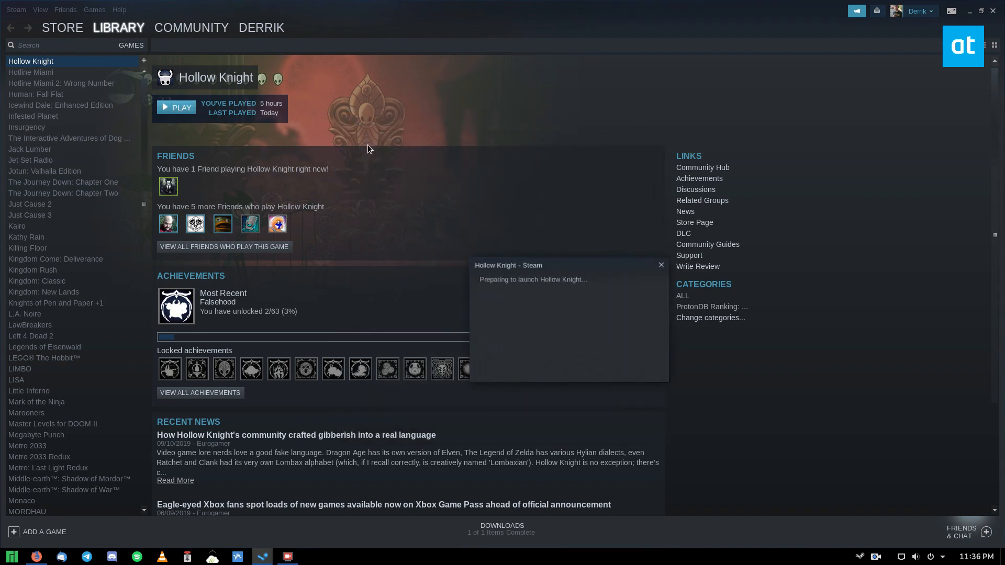
Launch Hollow Knight, confirm the language and start a new game in an empty save slot.
left_click(176, 107)
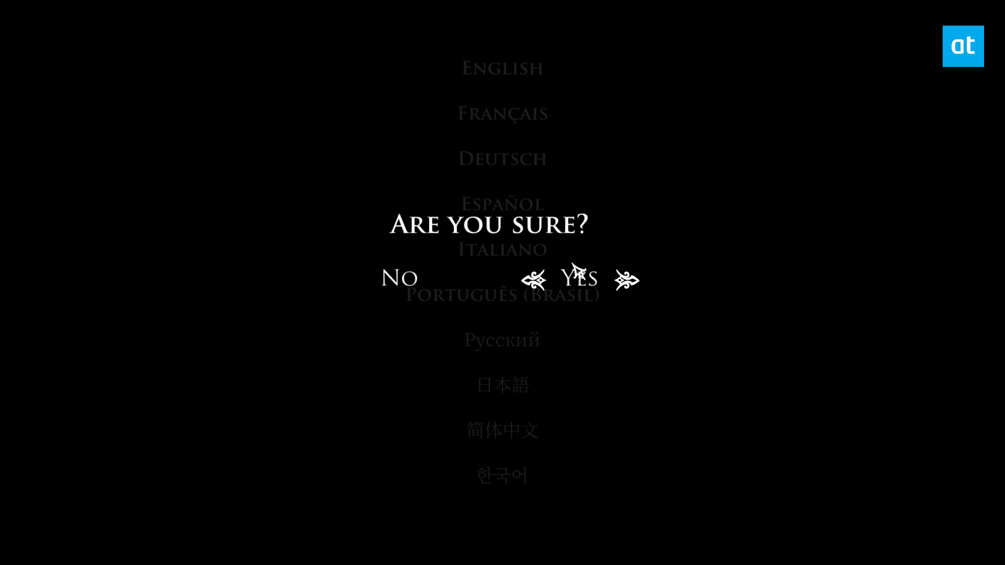
mouse_move(585, 230)
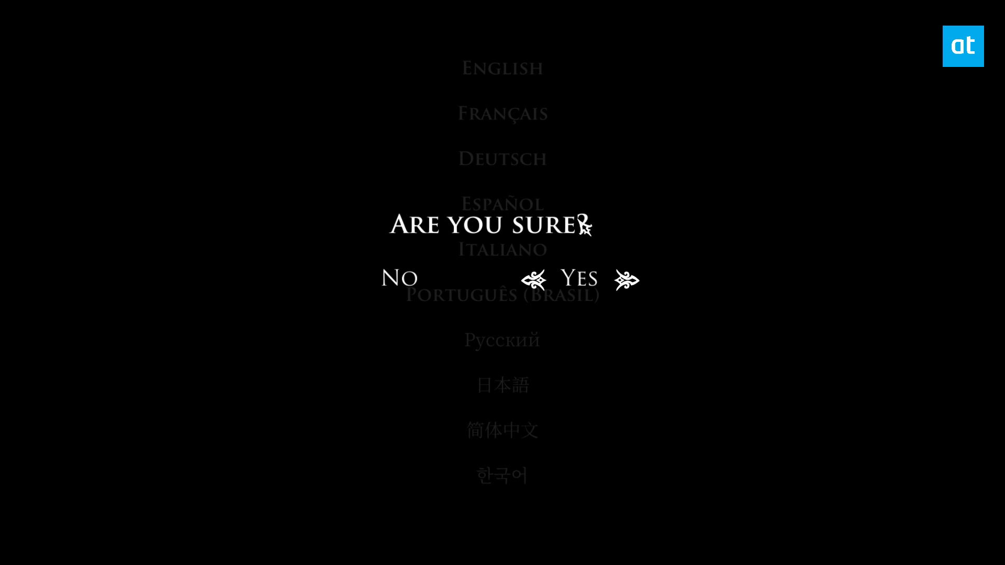
left_click(582, 278)
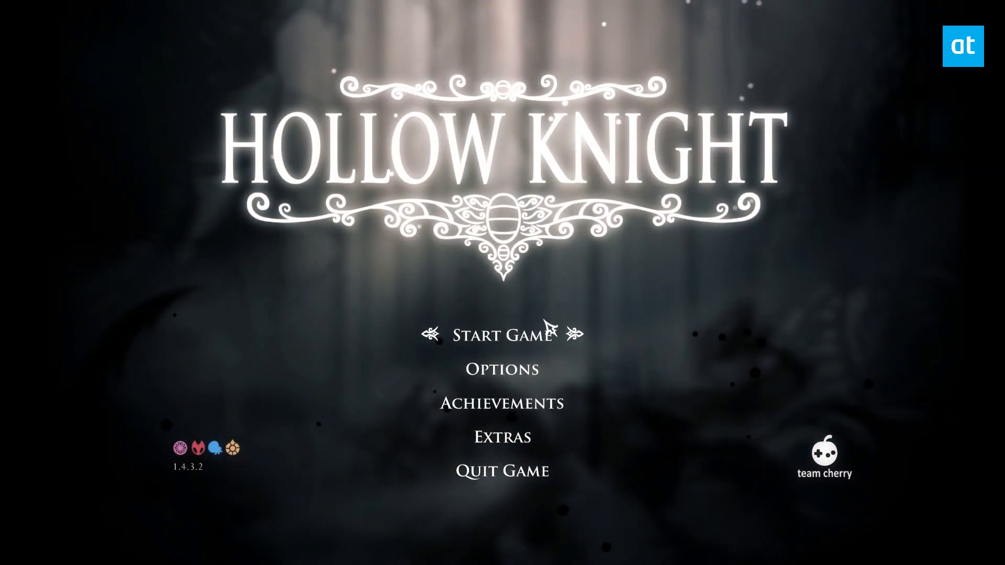
left_click(501, 344)
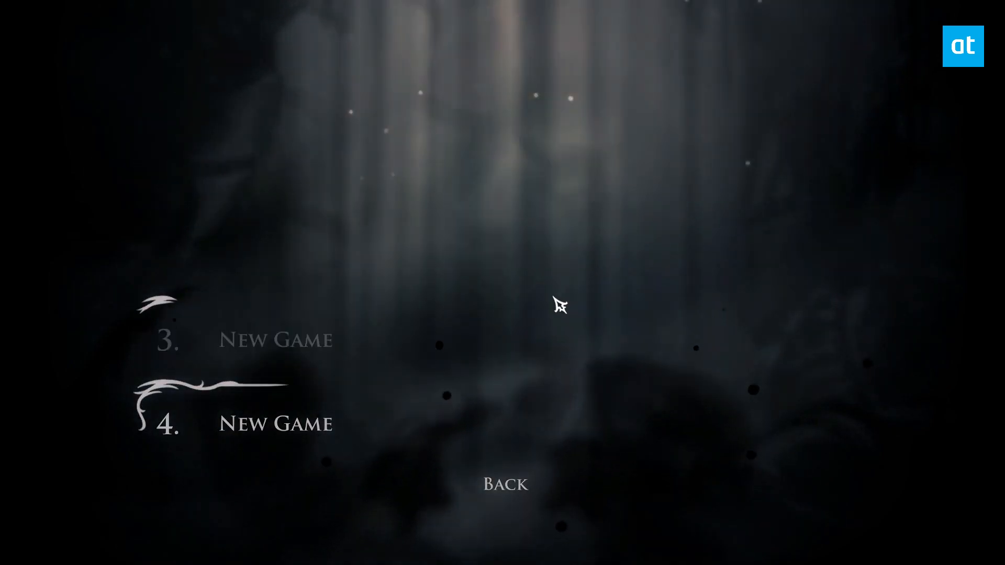
left_click(276, 423)
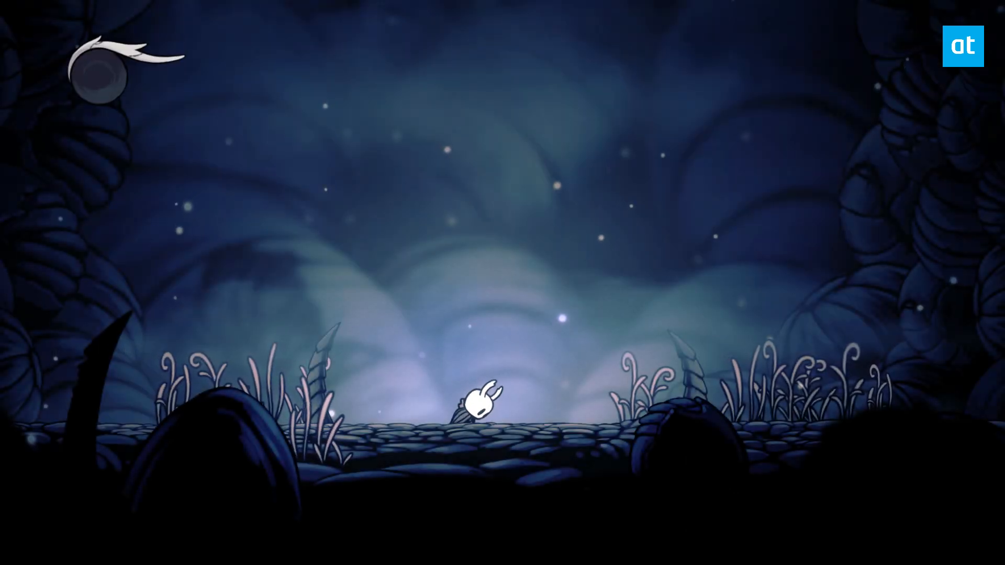